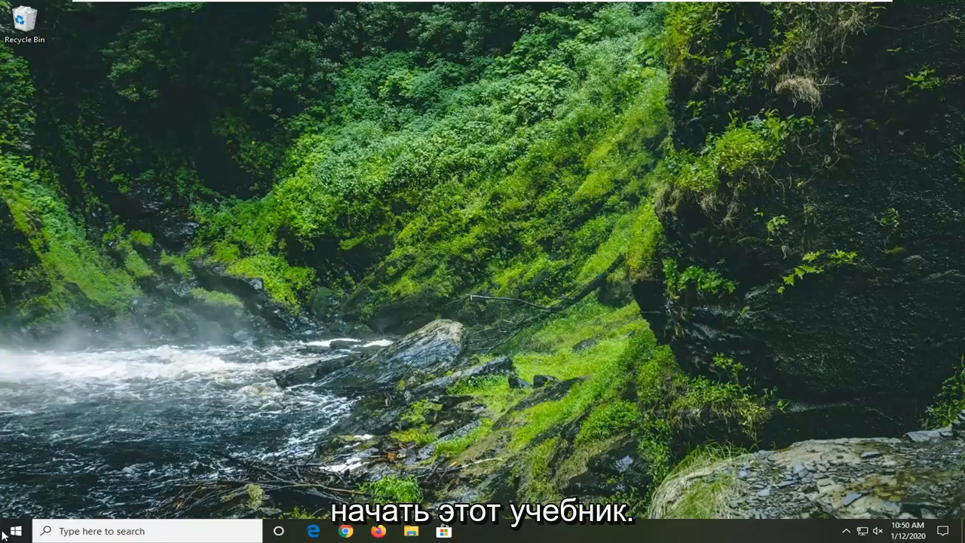
# - Search Start for 'window' and launch Windows PowerShell with Run as administrator
pyautogui.click(12, 530)
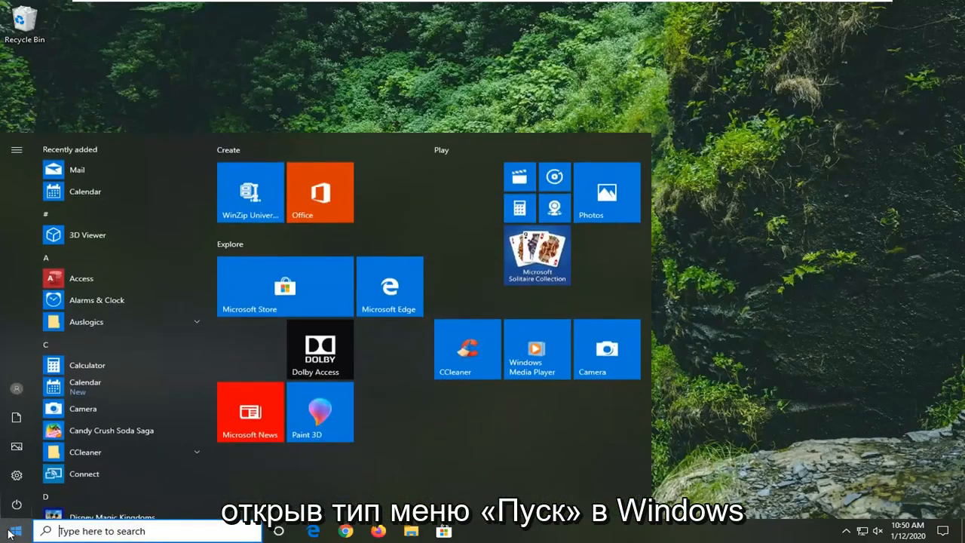
pyautogui.write('windows powershell')
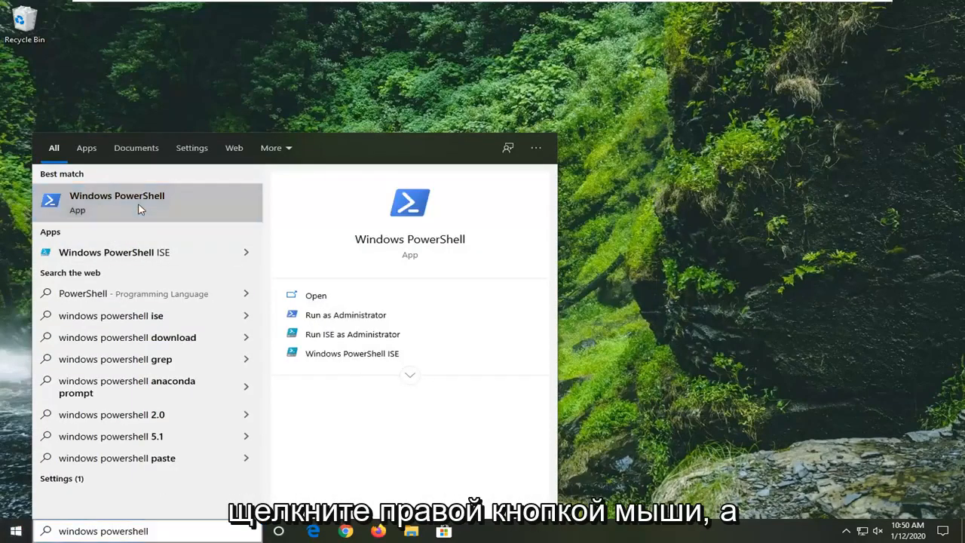
pyautogui.rightClick(117, 199)
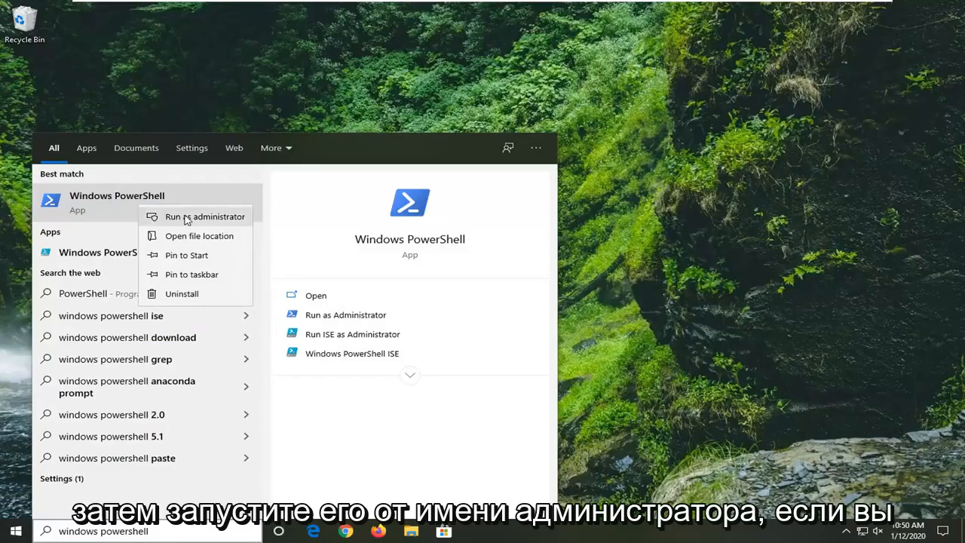
pyautogui.click(205, 217)
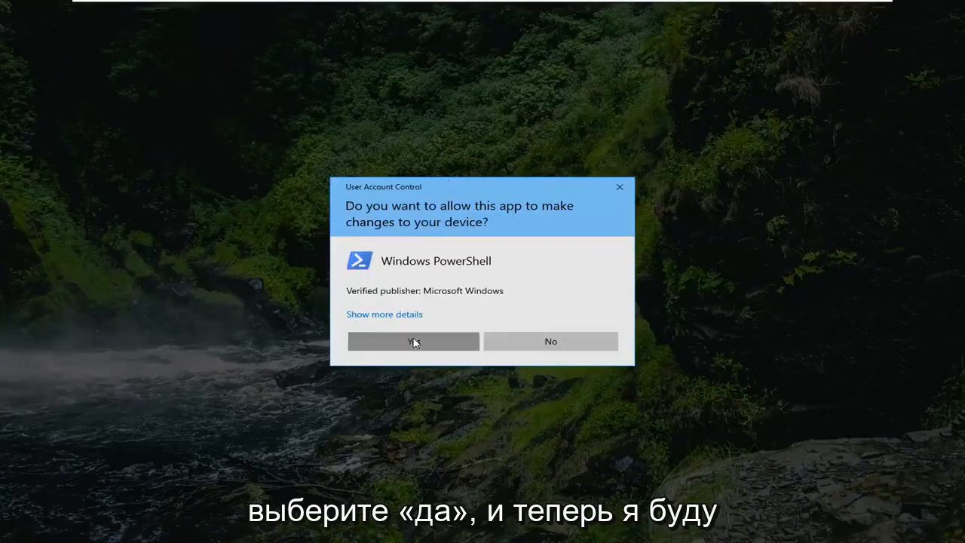
# - Approve UAC, then run Set-ExecutionPolicy RemoteSigned -Scope LocalMachine in the elevated console
pyautogui.click(413, 341)
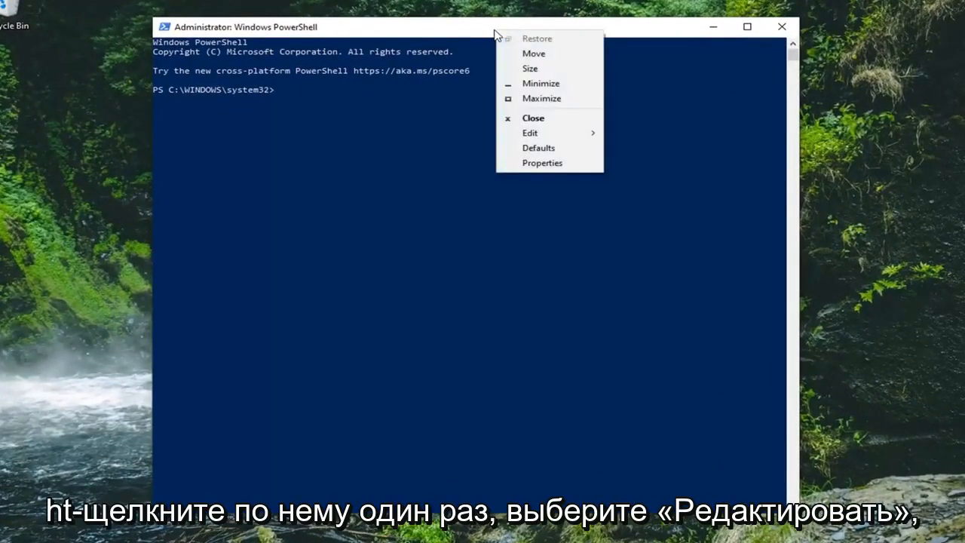
pyautogui.click(531, 133)
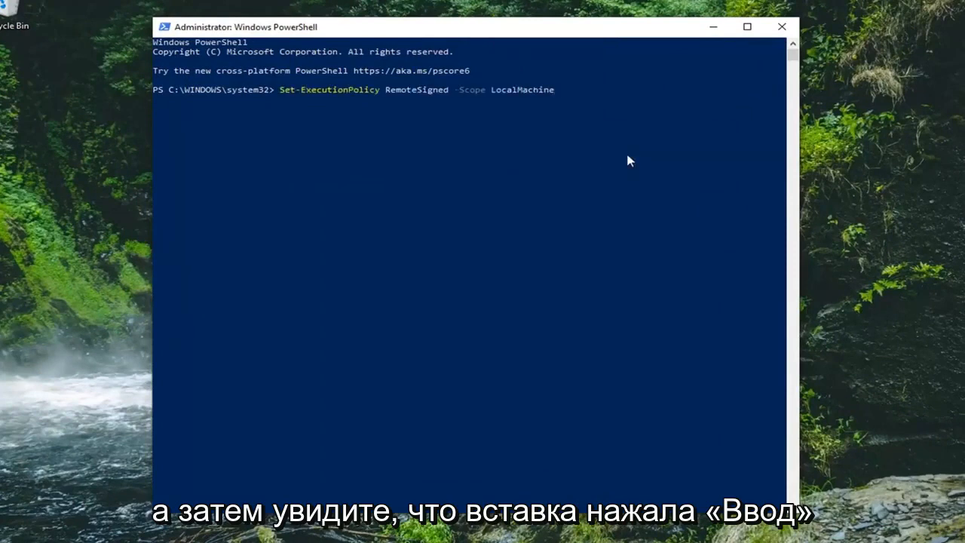
pyautogui.press('enter')
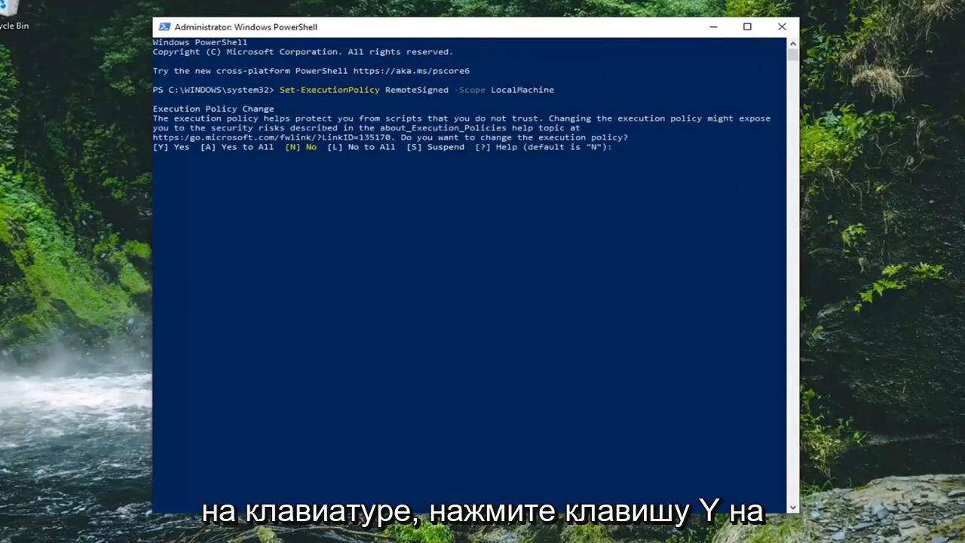
# - Confirm the policy change with Y and close the PowerShell window
pyautogui.write('y')
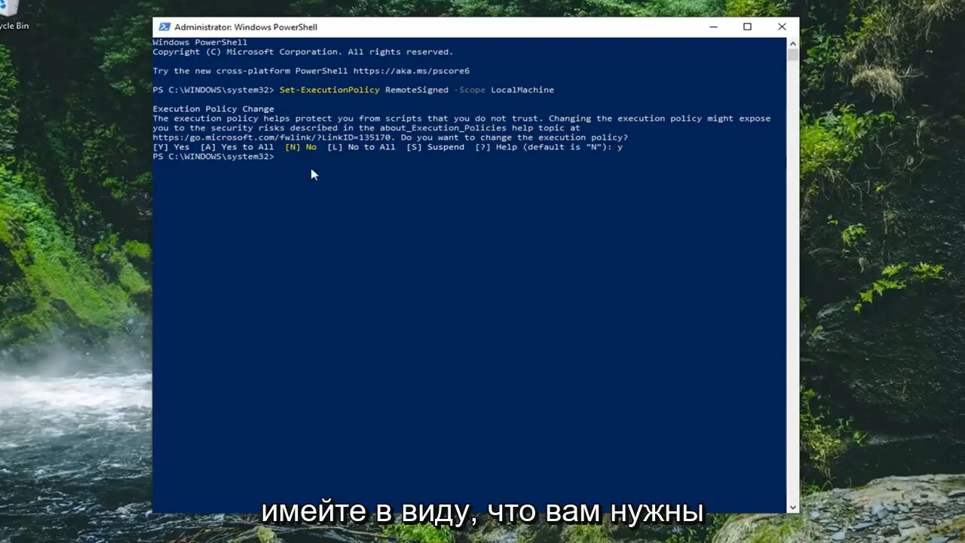
pyautogui.moveTo(328, 183)
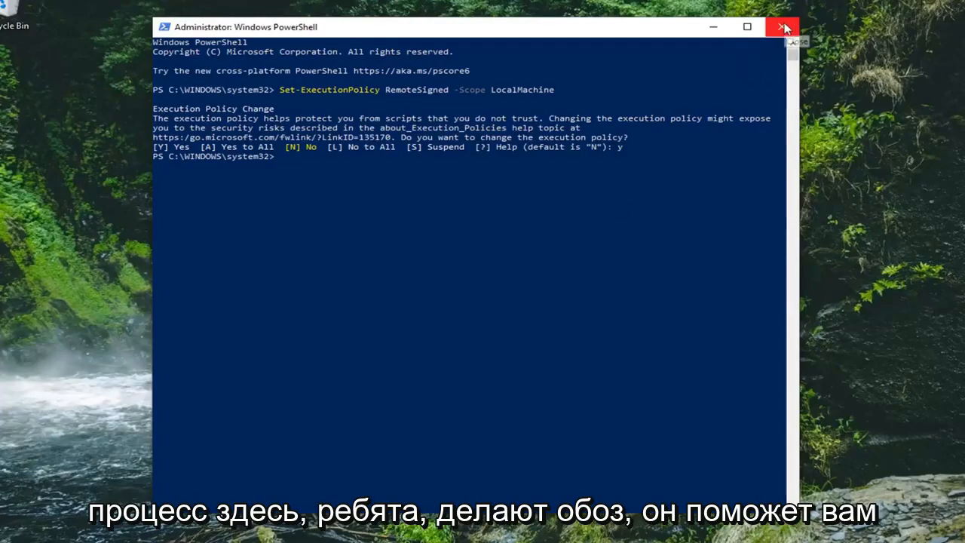
pyautogui.click(780, 27)
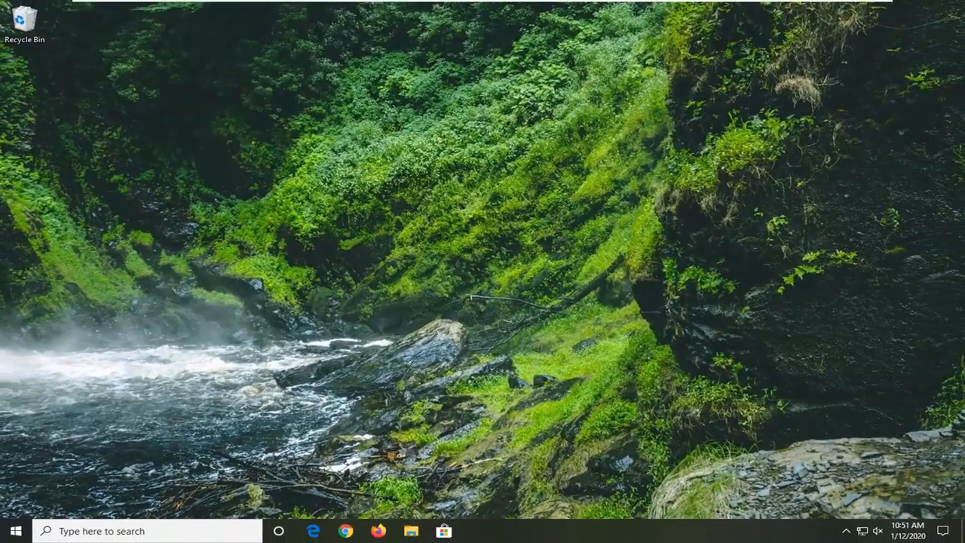